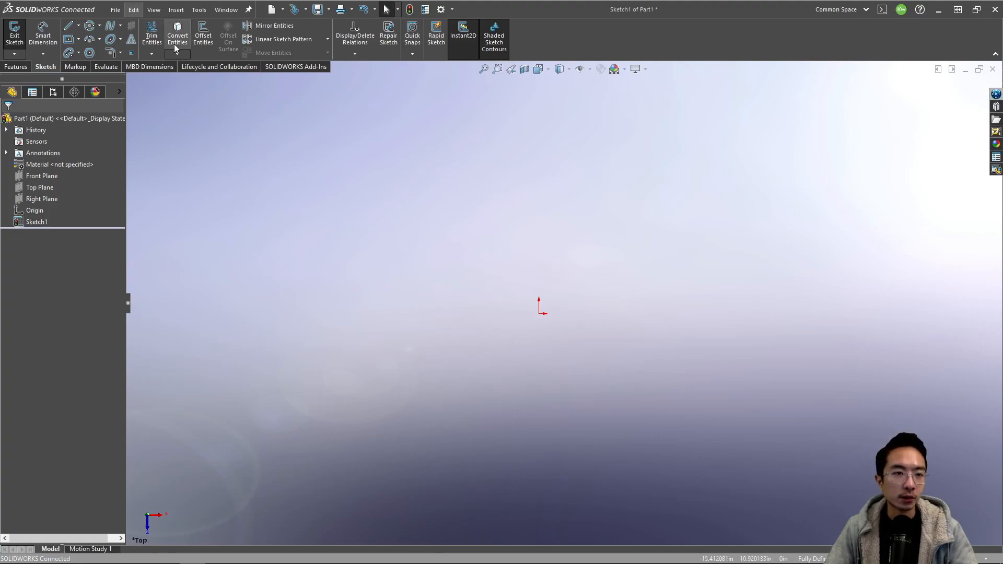
- Browse the Ellipse flyout listing Ellipse, Partial Ellipse, Parabola and Conic
click(120, 40)
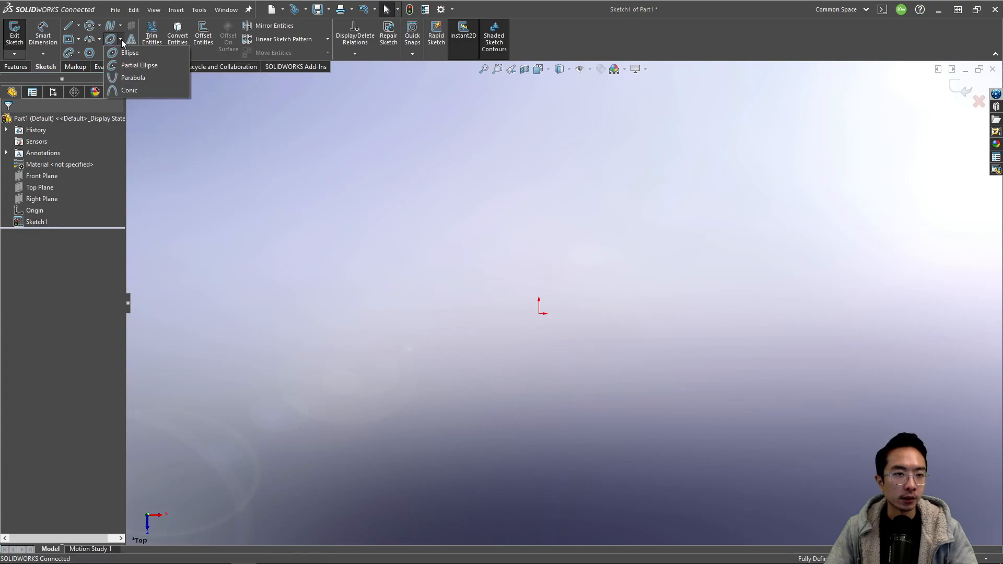
mouse_move(129, 52)
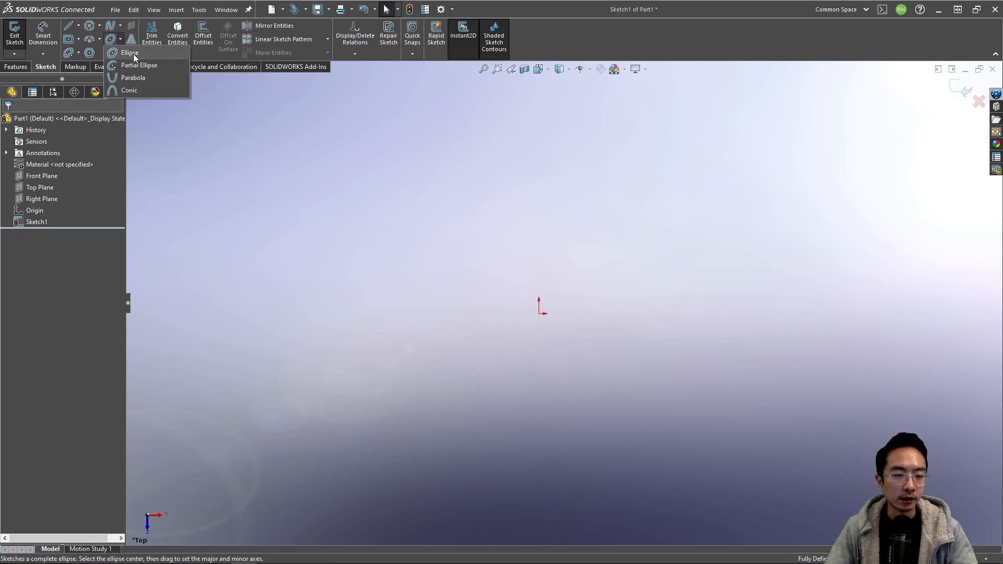
mouse_move(133, 78)
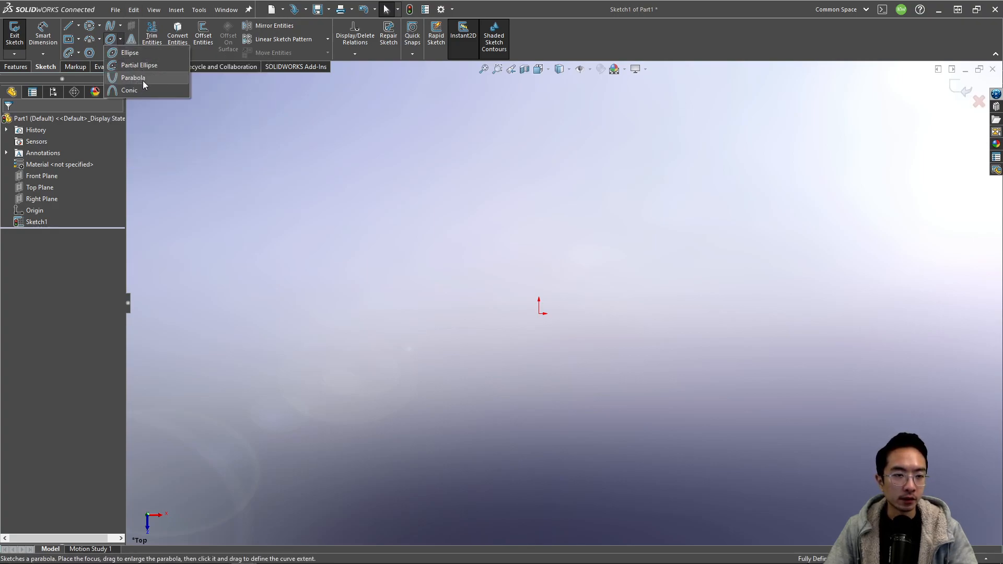
mouse_move(130, 90)
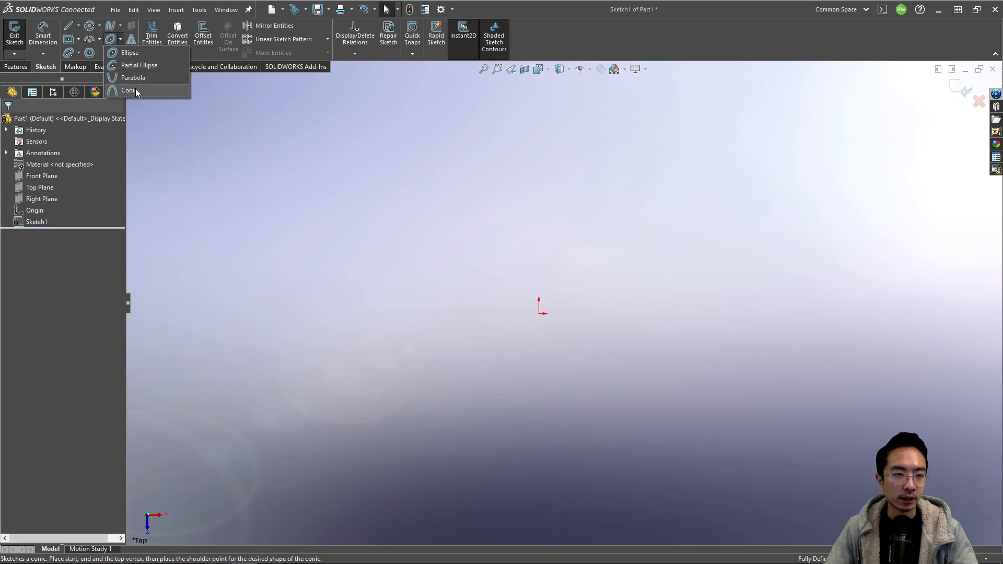
mouse_move(129, 52)
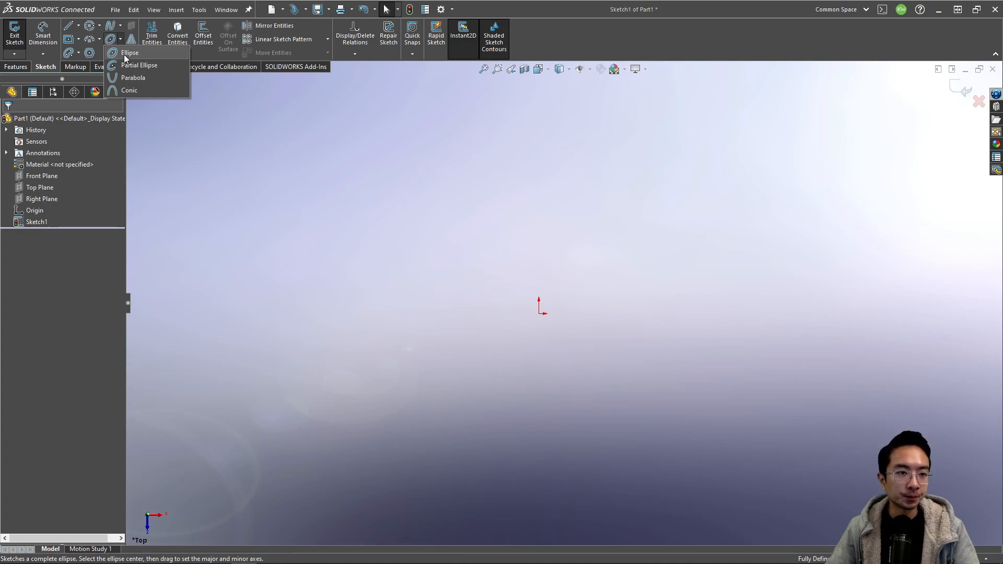
mouse_move(123, 58)
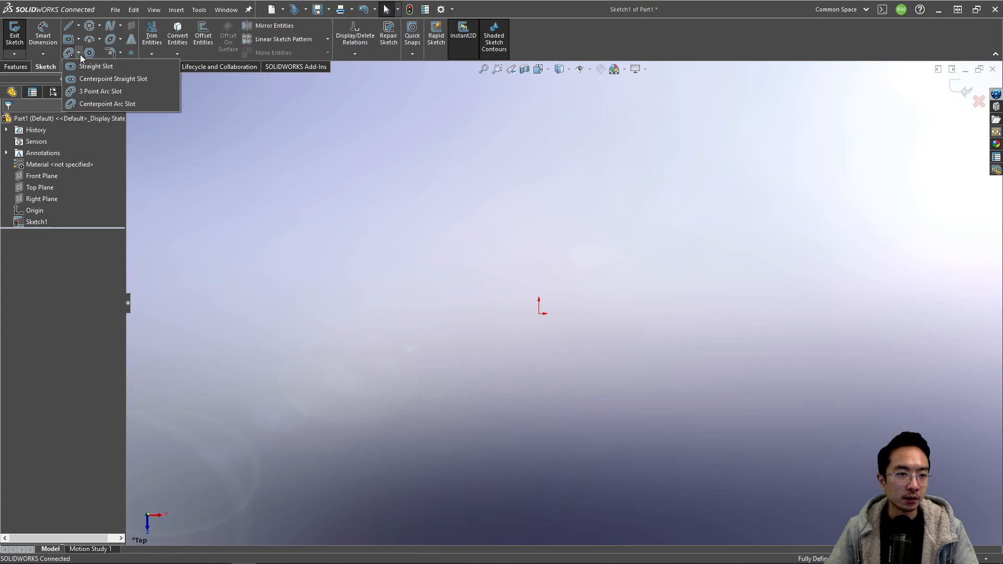
mouse_move(95, 65)
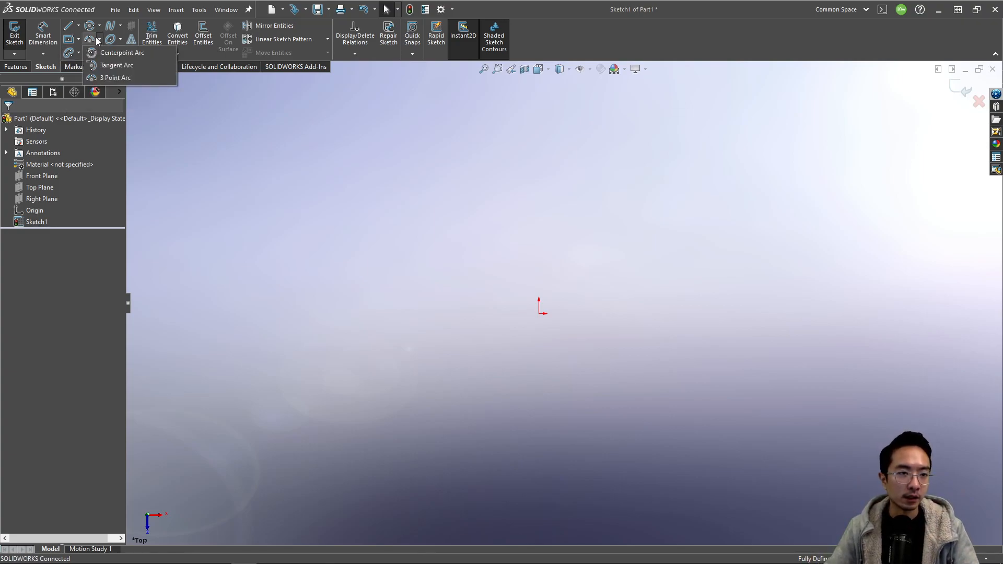
click(119, 40)
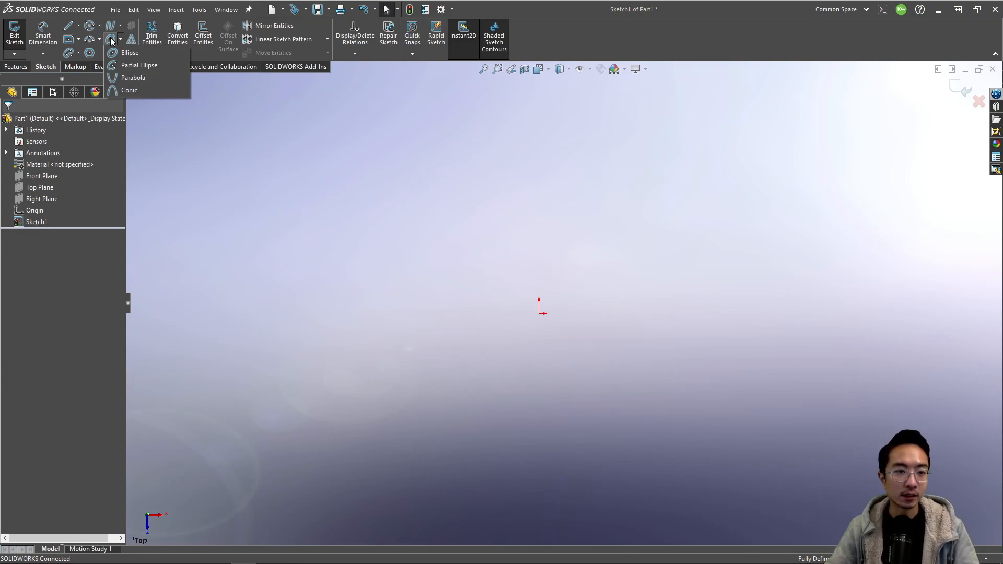
- Draw a tilted, under-defined ellipse about the origin with the Ellipse tool
click(130, 52)
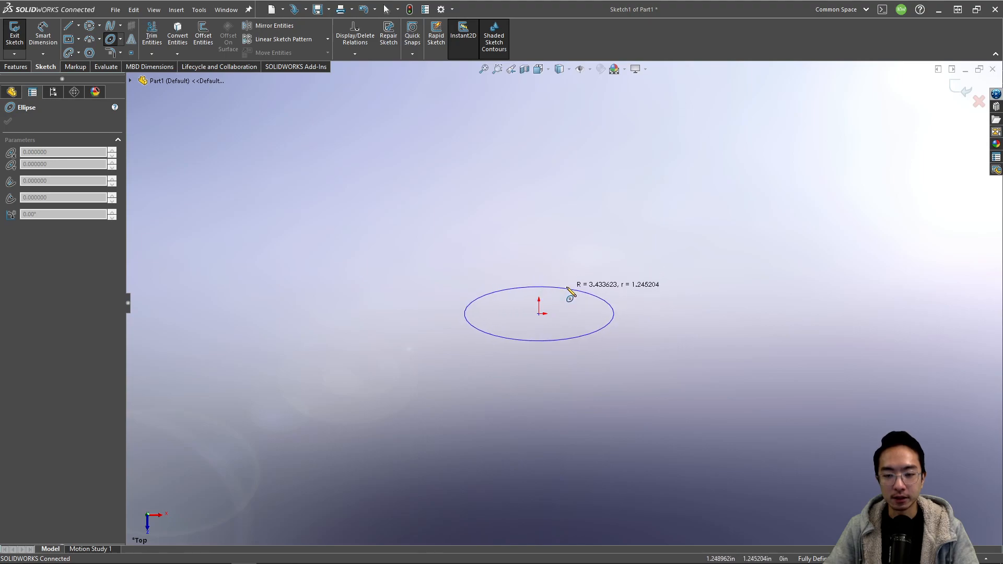
click(539, 313)
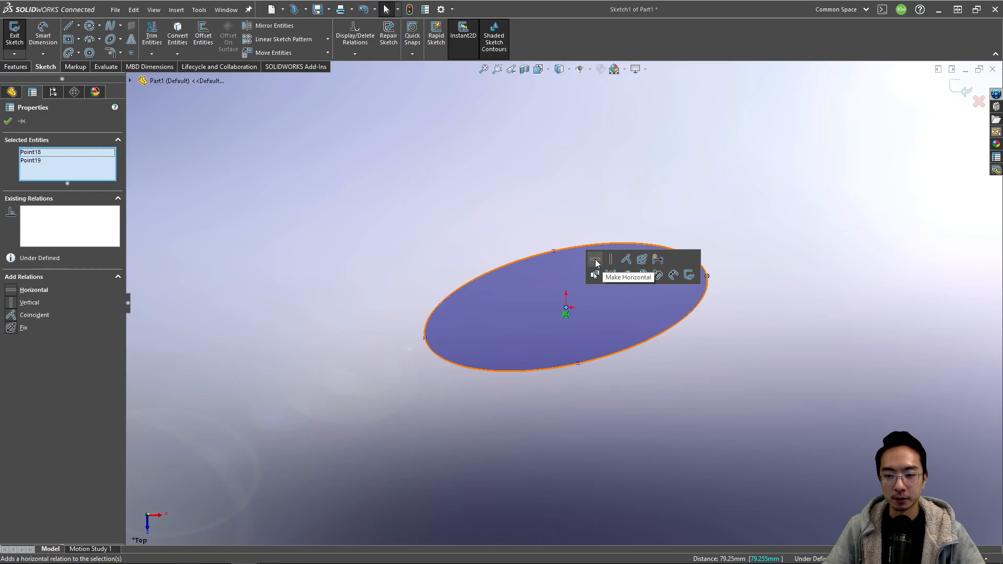
- Make the ellipse axis horizontal and dimension it 6.241 wide by 2.490 high
click(595, 259)
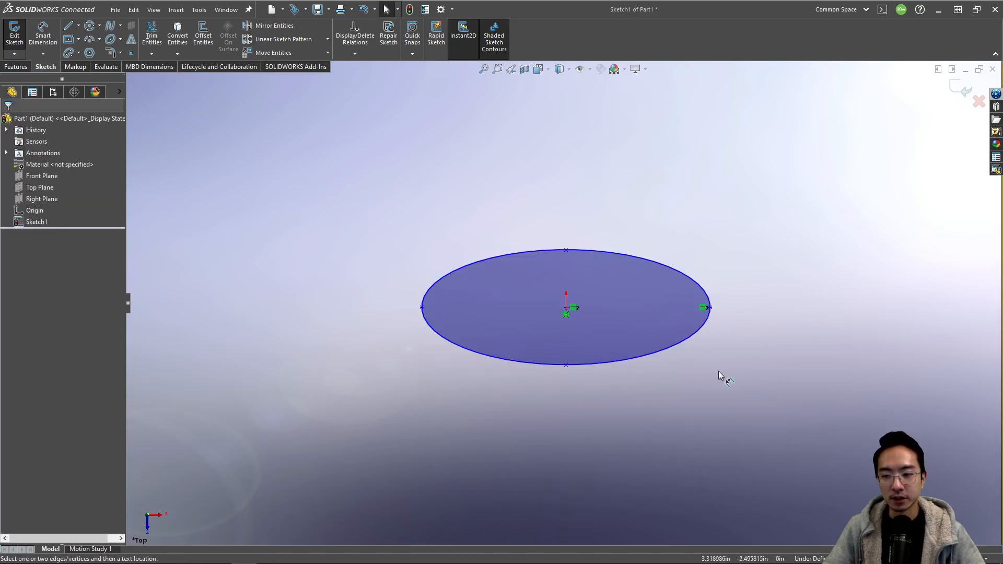
click(704, 308)
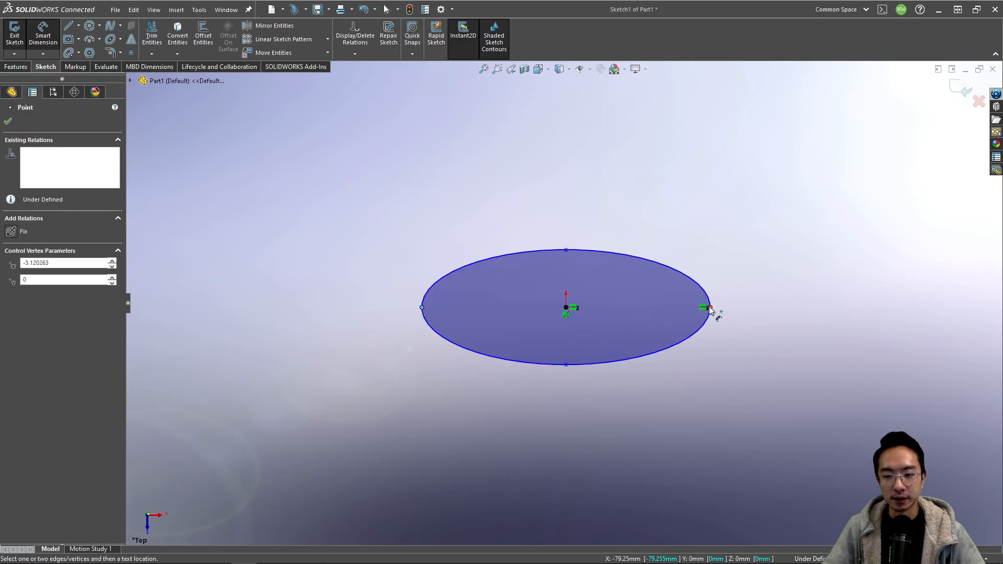
click(565, 203)
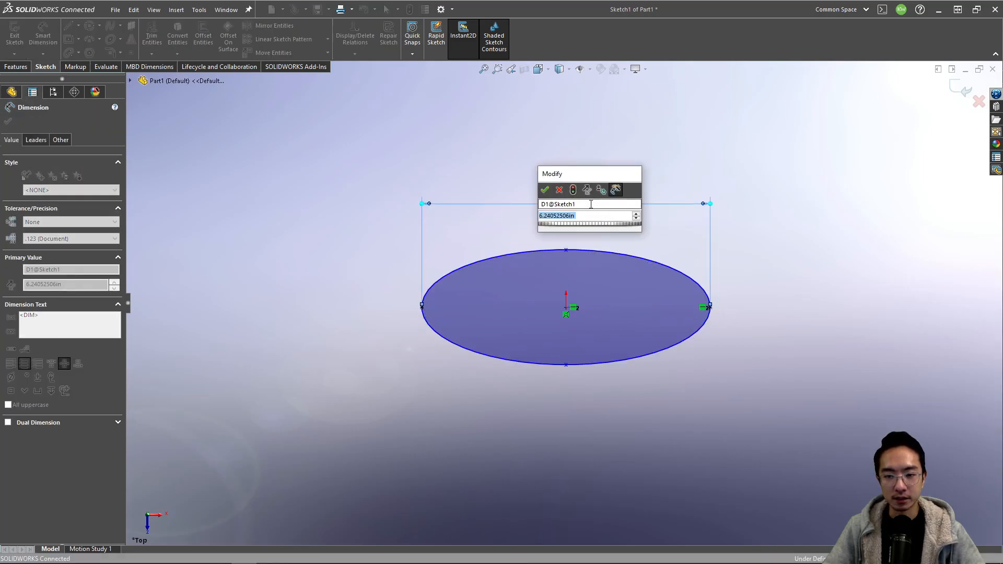
click(545, 190)
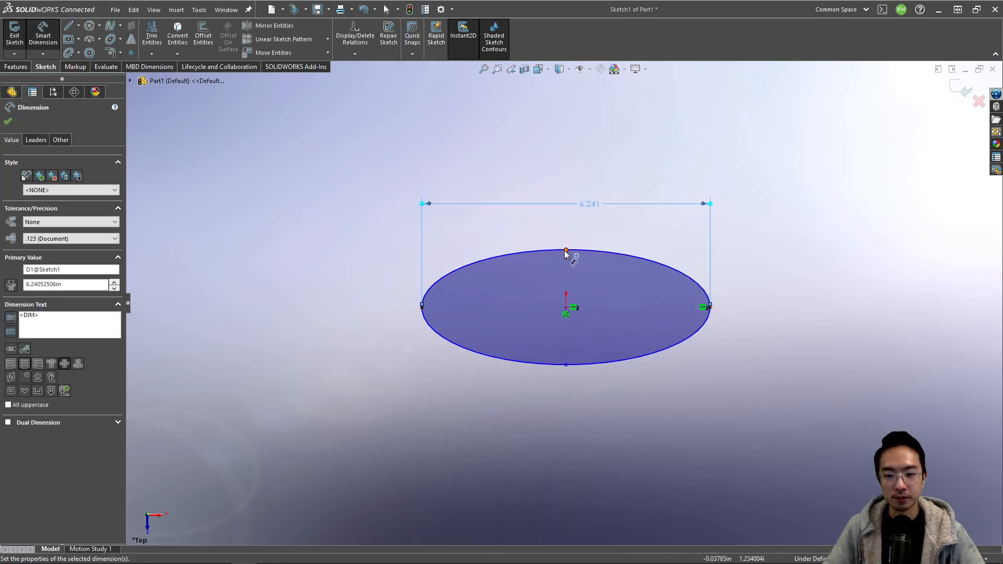
click(566, 251)
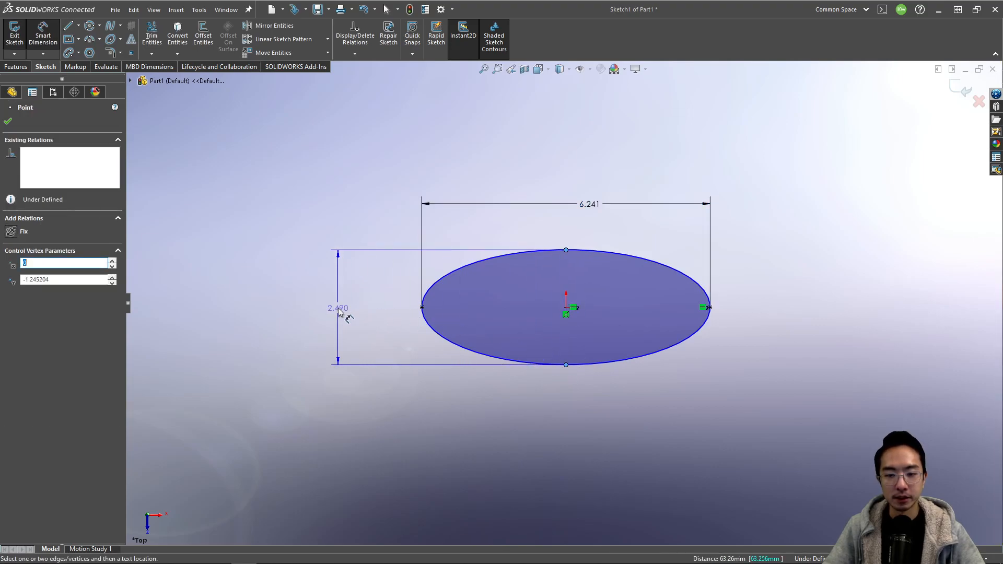
click(337, 308)
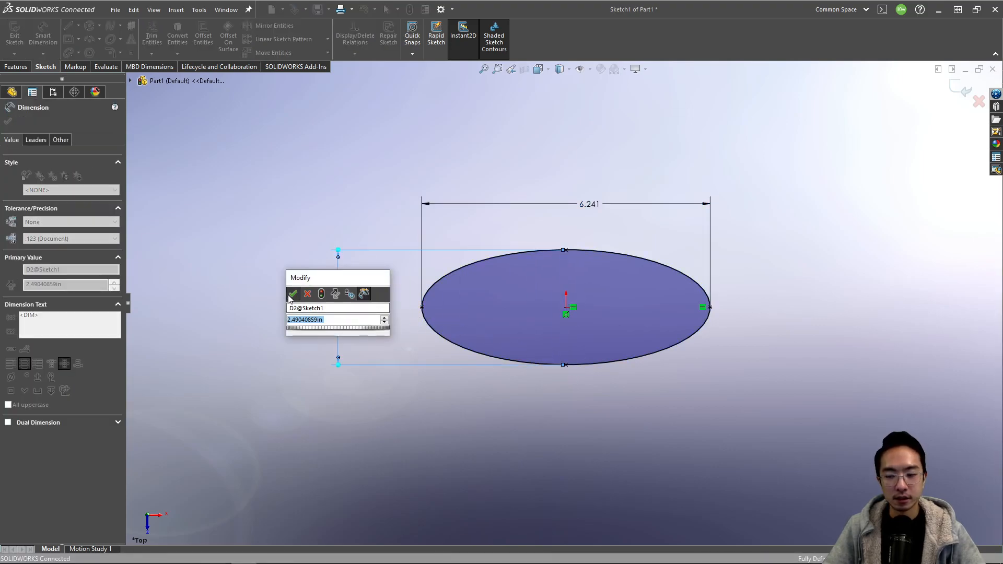
click(293, 293)
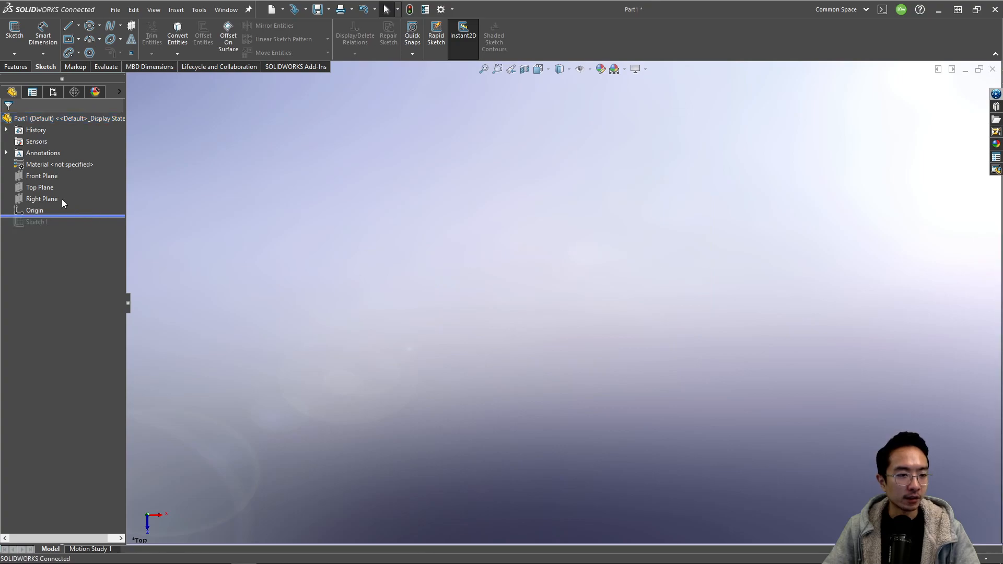
- Start Sketch2 with a partial ellipse at the origin and align its points horizontally
click(39, 187)
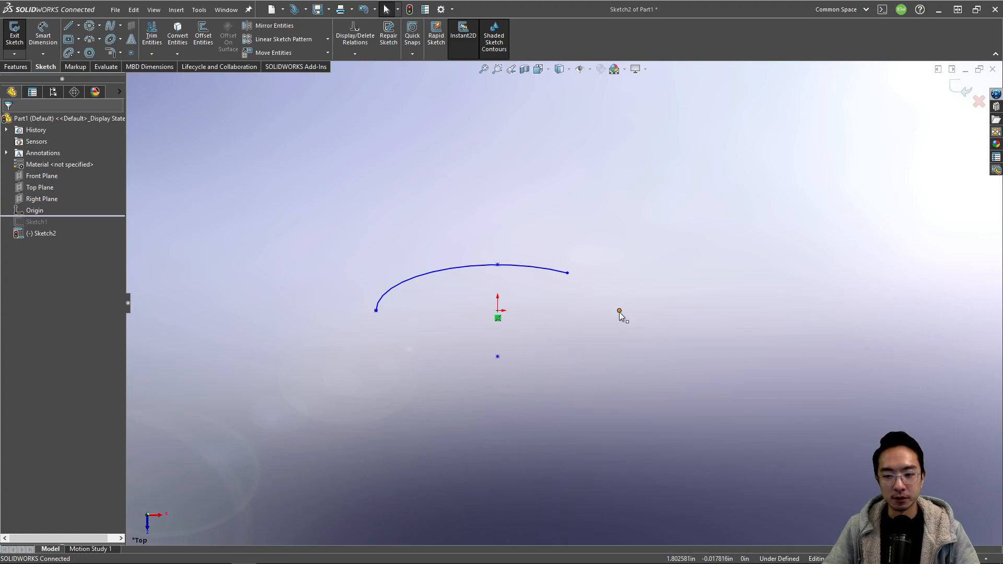
click(619, 311)
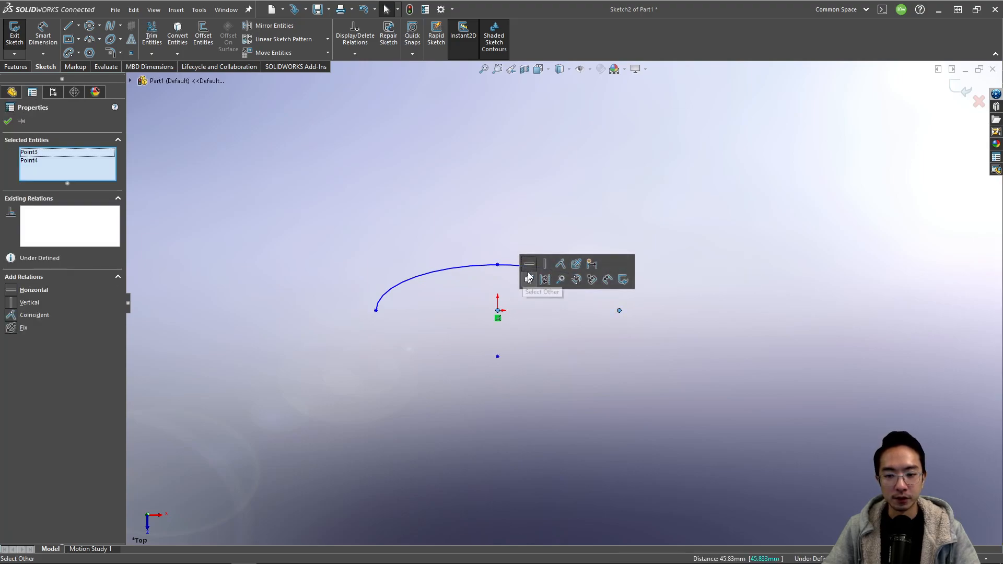
click(596, 336)
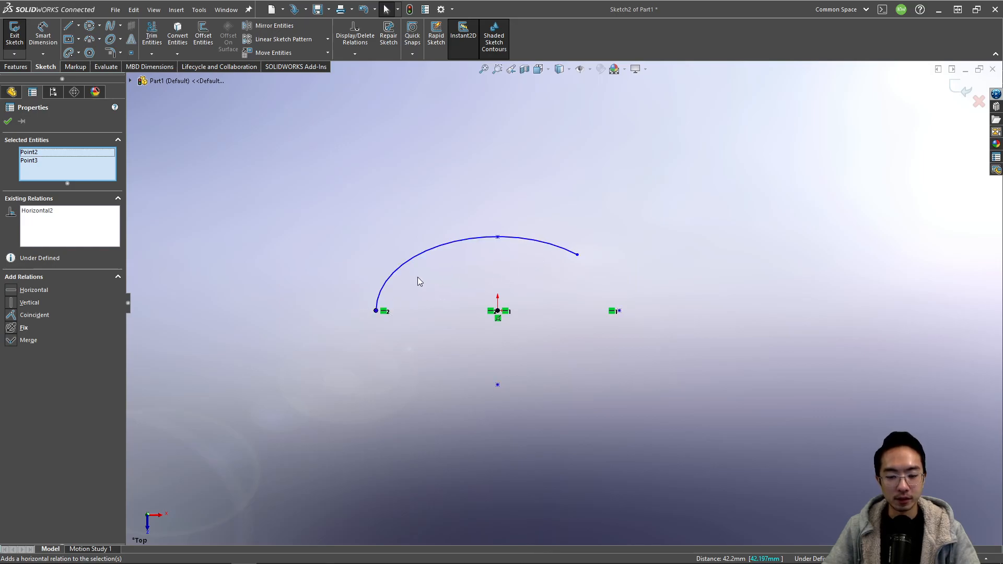
mouse_move(210, 94)
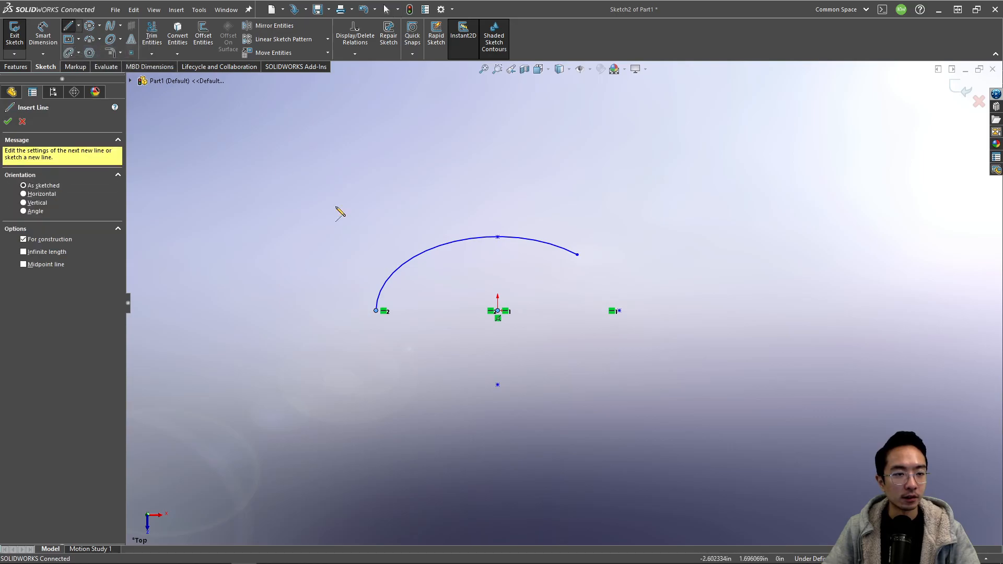
- Add a vertical centerline and dimension the arc: 54.773°, 3.609 wide, 2.197 high
click(499, 238)
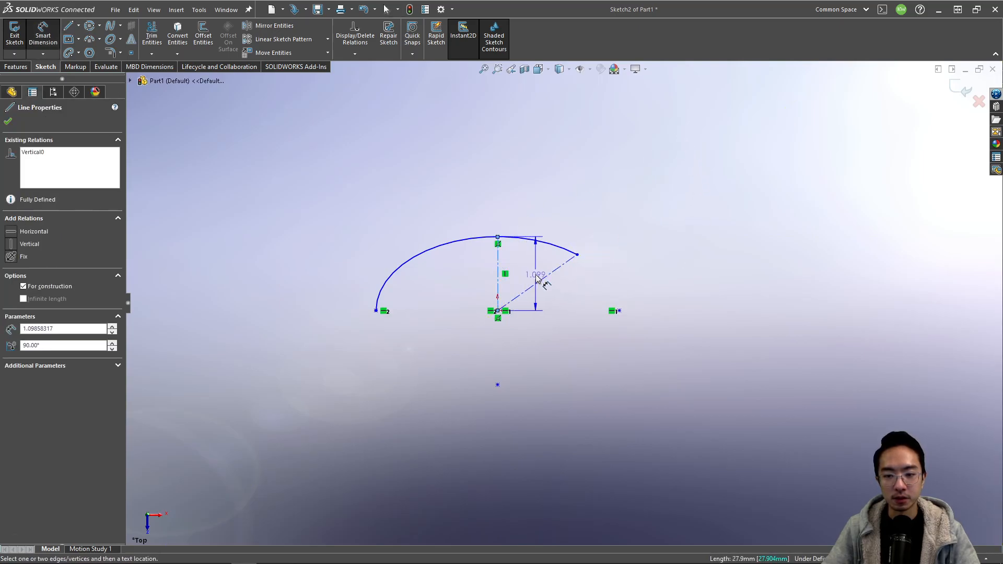
click(560, 219)
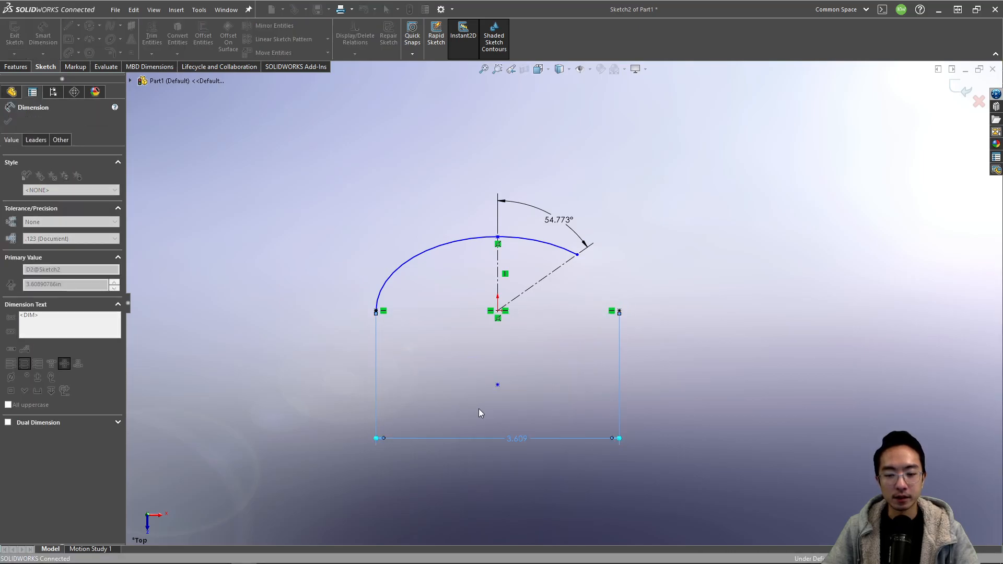
click(499, 239)
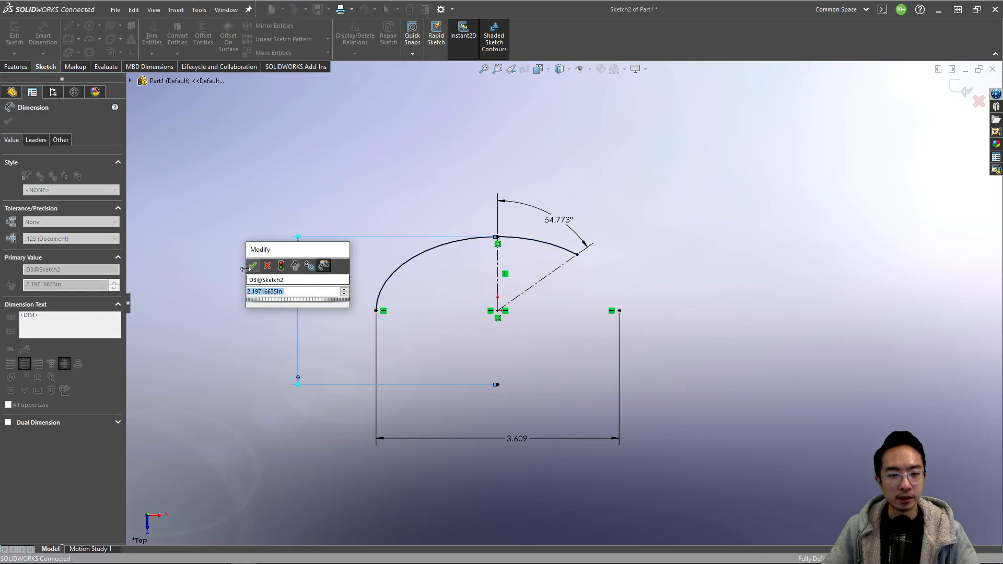
click(253, 265)
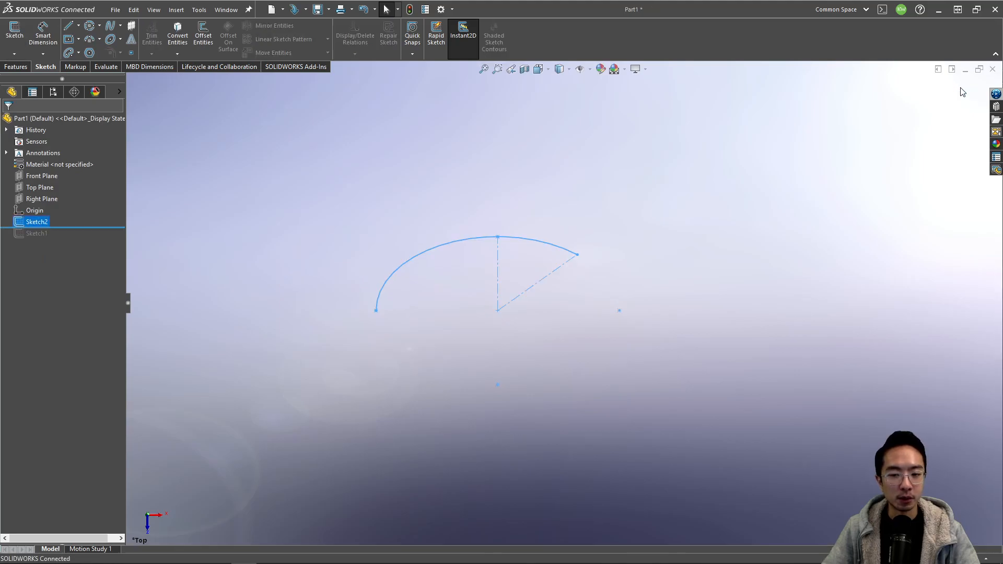
- Start Sketch3 with a parabola focused at the origin and align its points
click(169, 190)
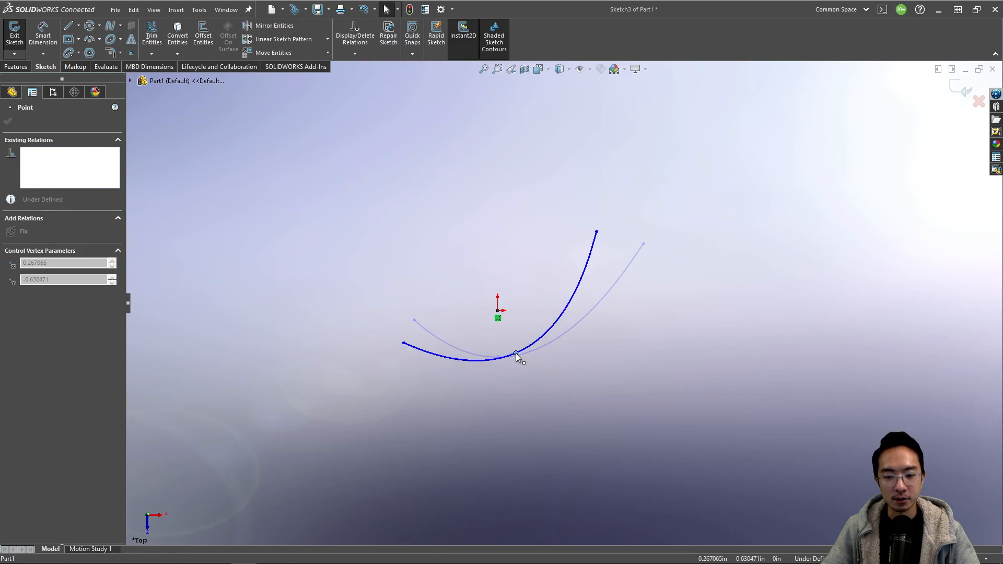
click(517, 354)
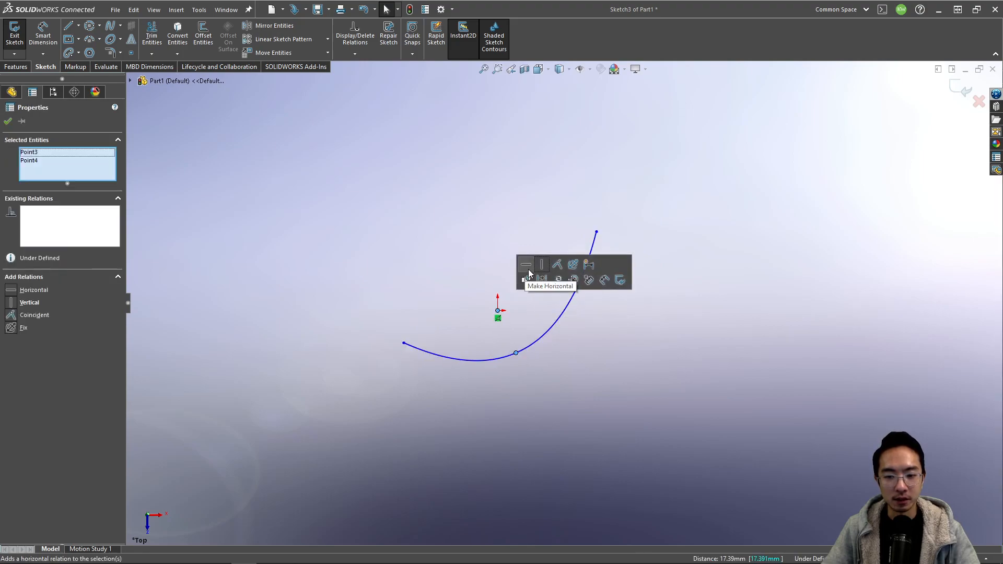
click(526, 265)
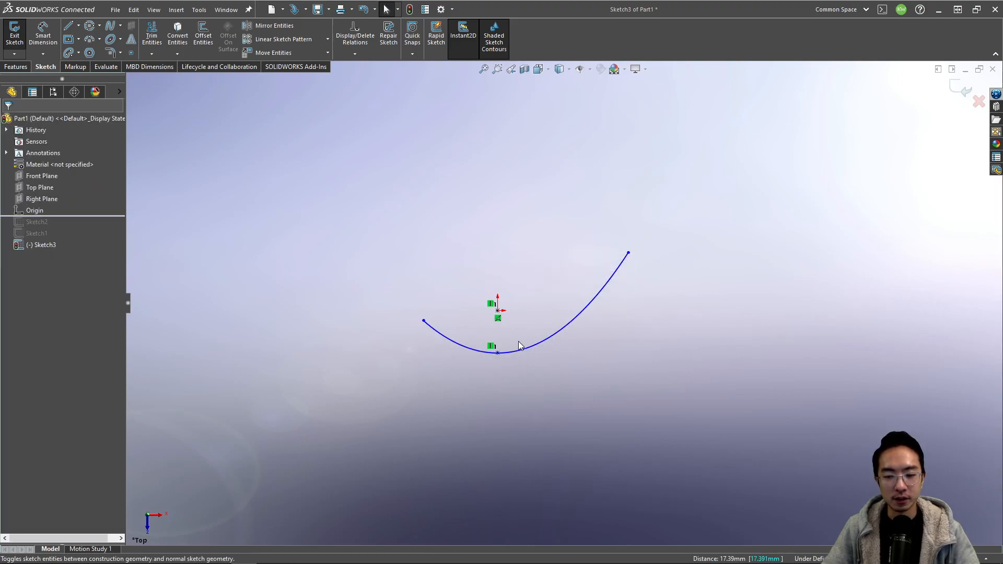
click(524, 345)
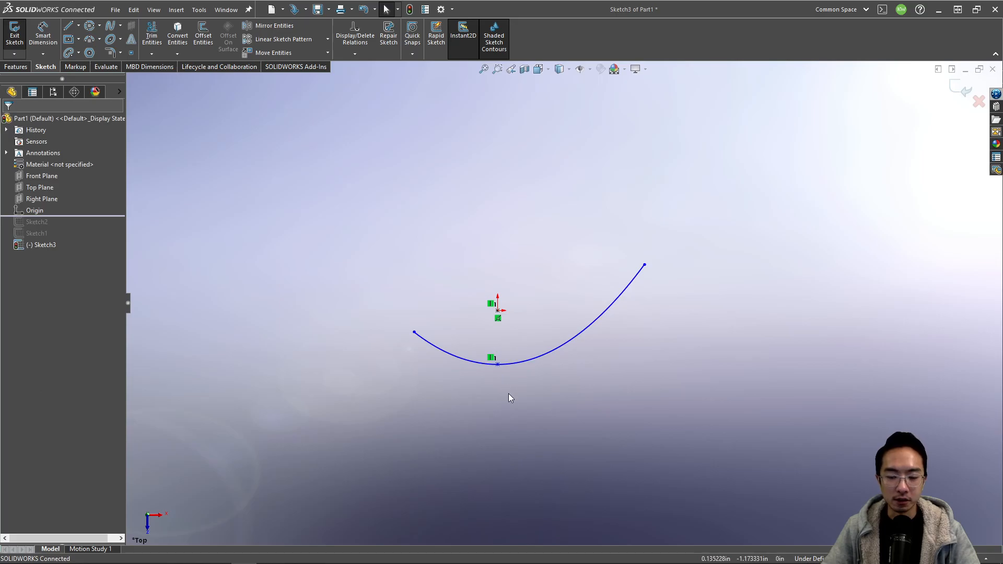
- Dimension the parabola's left endpoint to the focus at 1.280
click(497, 311)
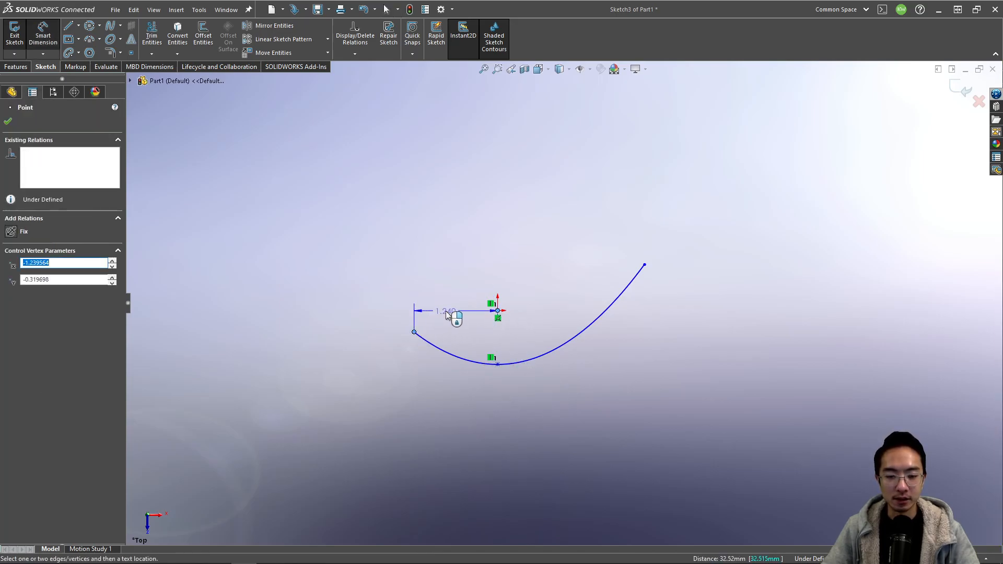
click(442, 311)
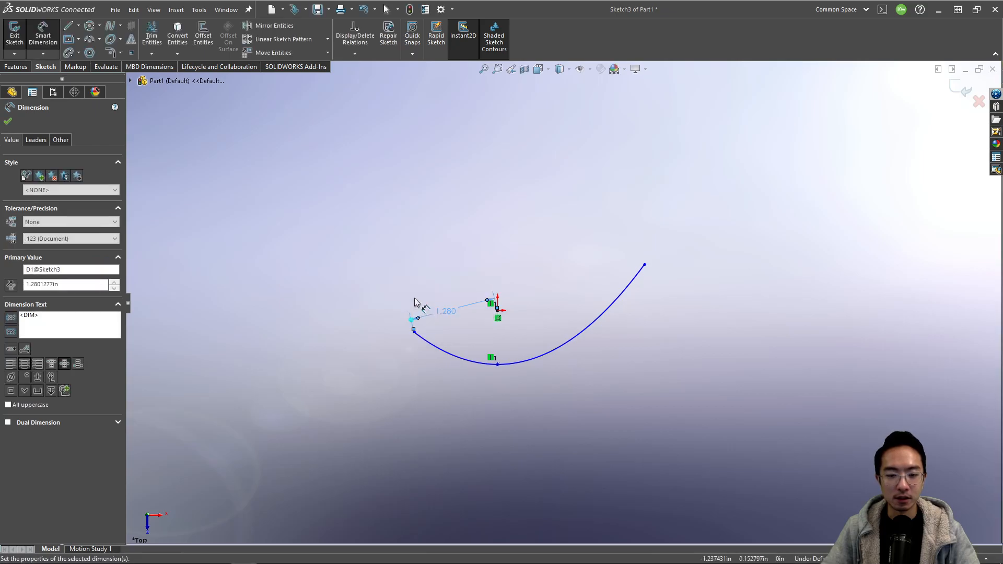
click(9, 122)
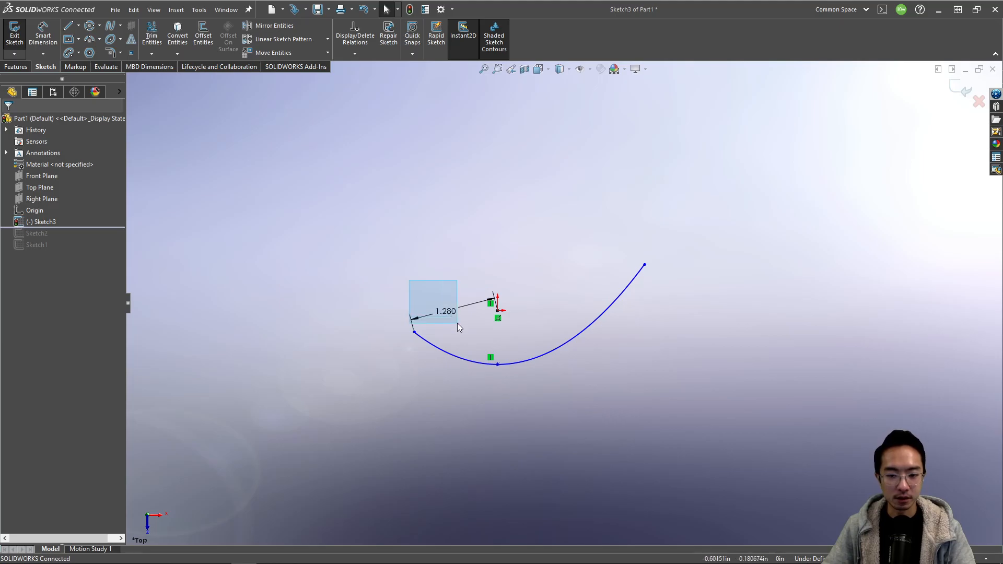
double_click(444, 311)
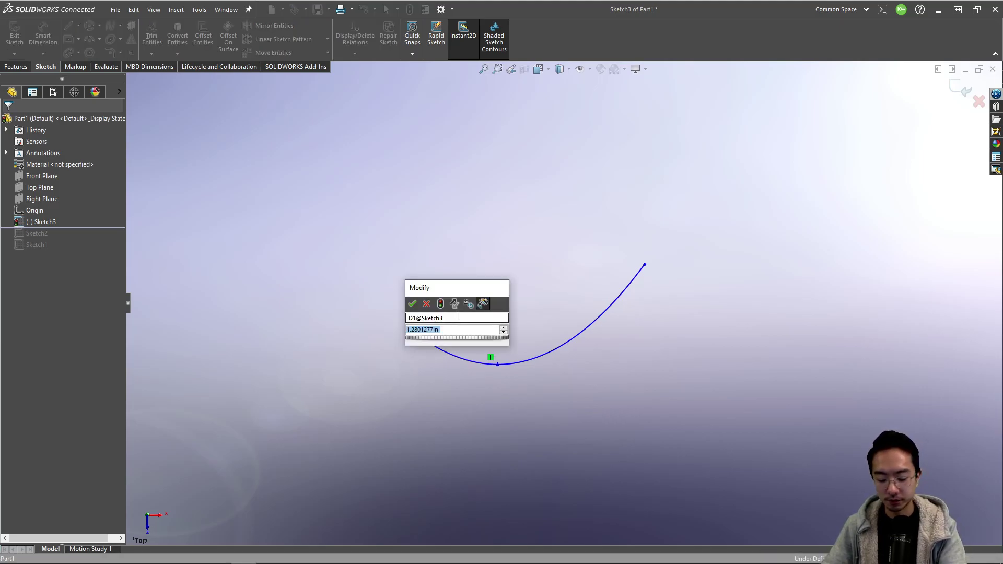
click(412, 304)
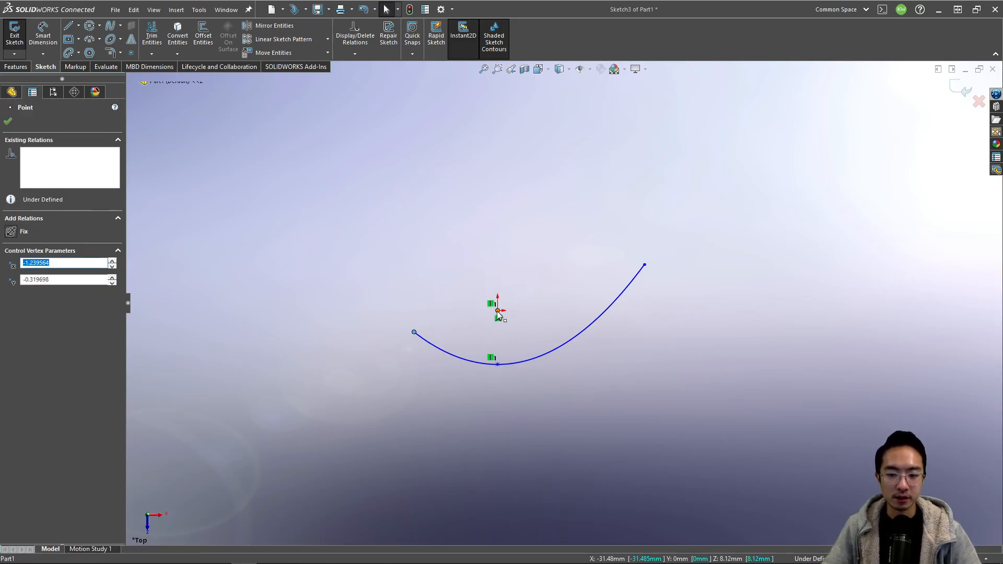
- Level the parabola's endpoints with the focus and add a 0.933 focus-to-vertex dimension
click(413, 332)
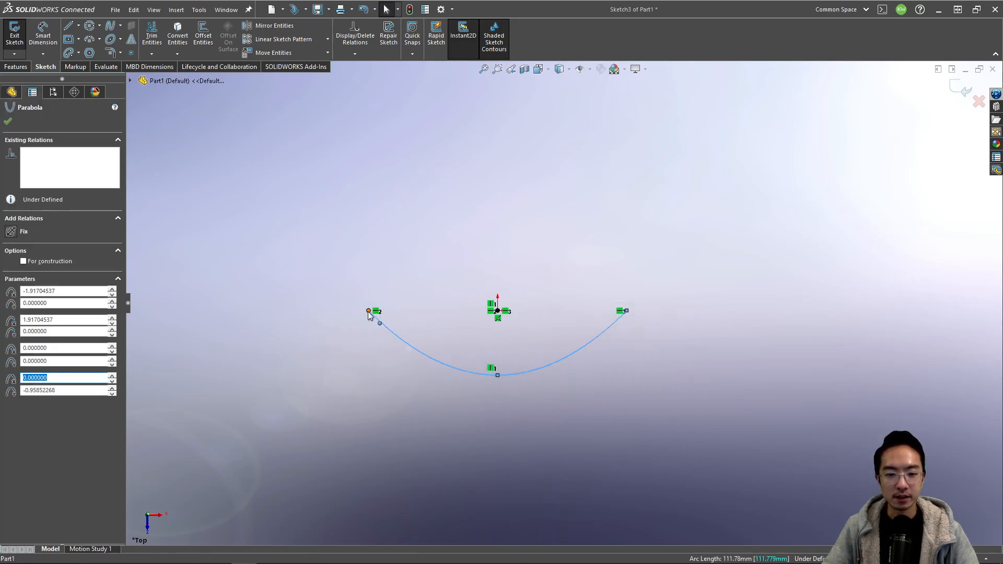
click(368, 311)
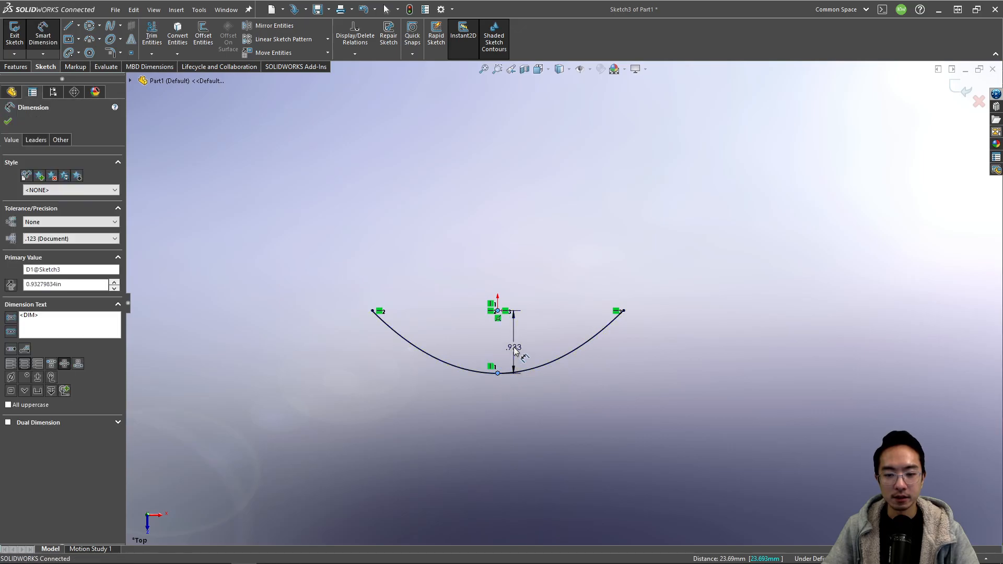
click(8, 122)
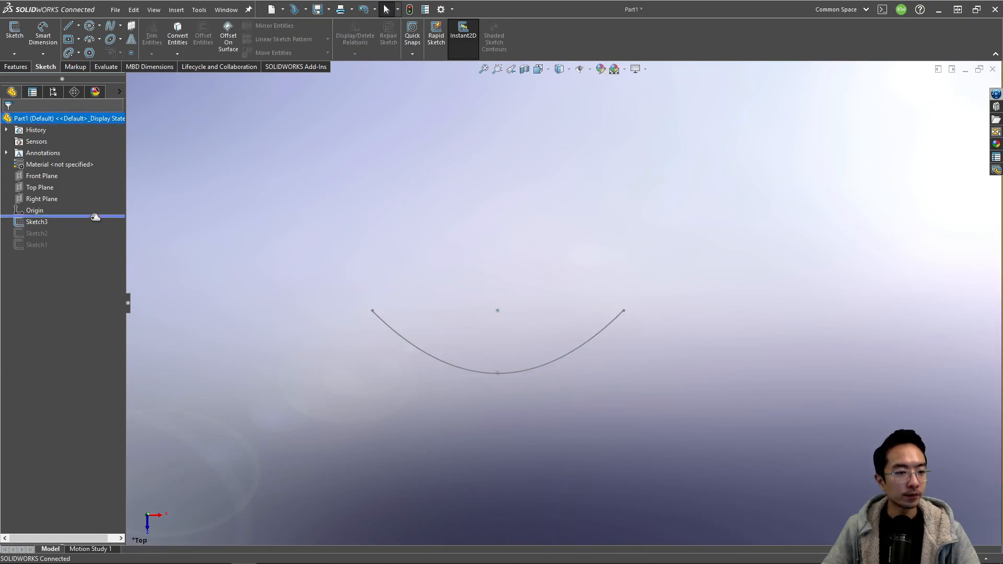
- Start Sketch4 on the Top Plane and draw a conic curve from the origin
click(40, 187)
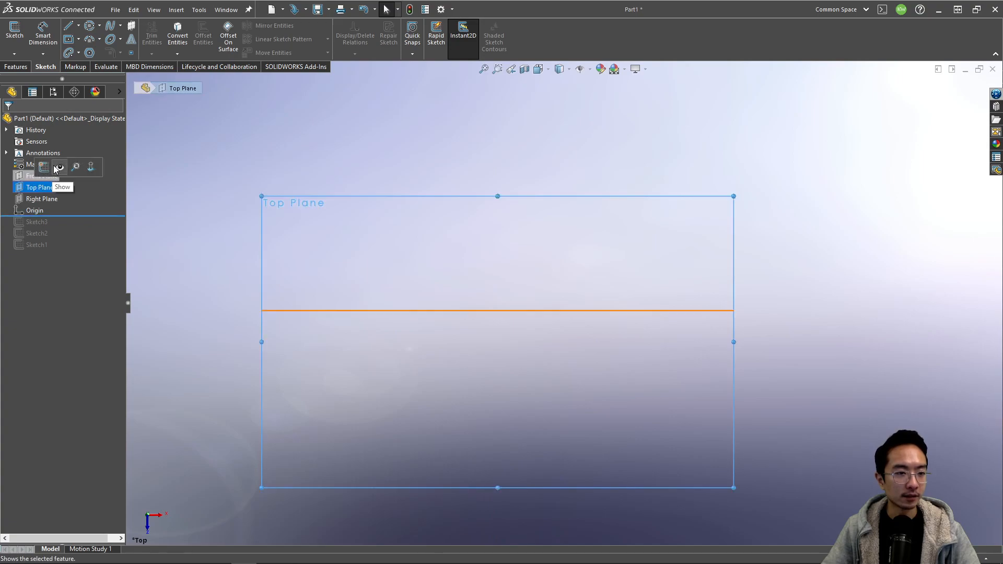
click(119, 40)
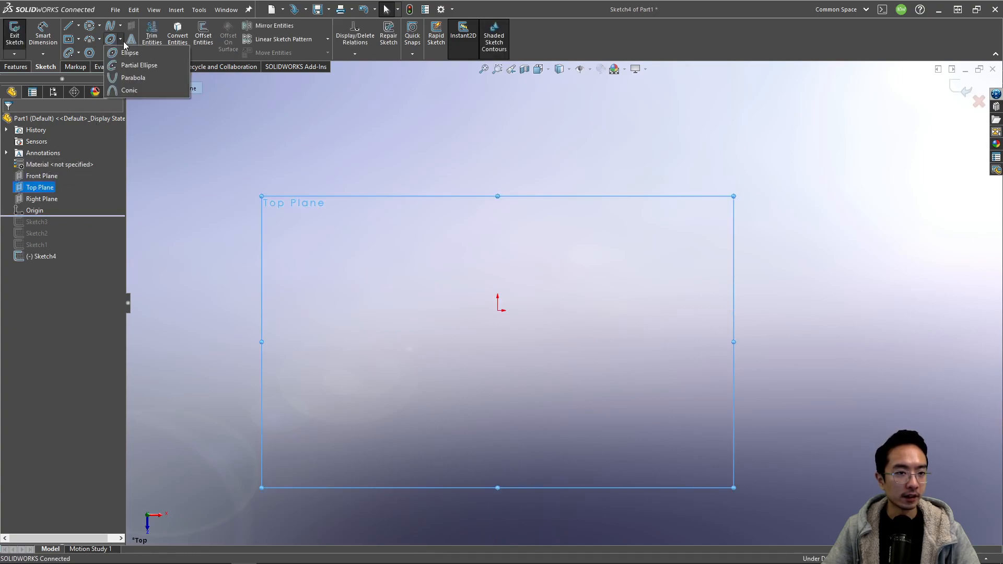
click(129, 90)
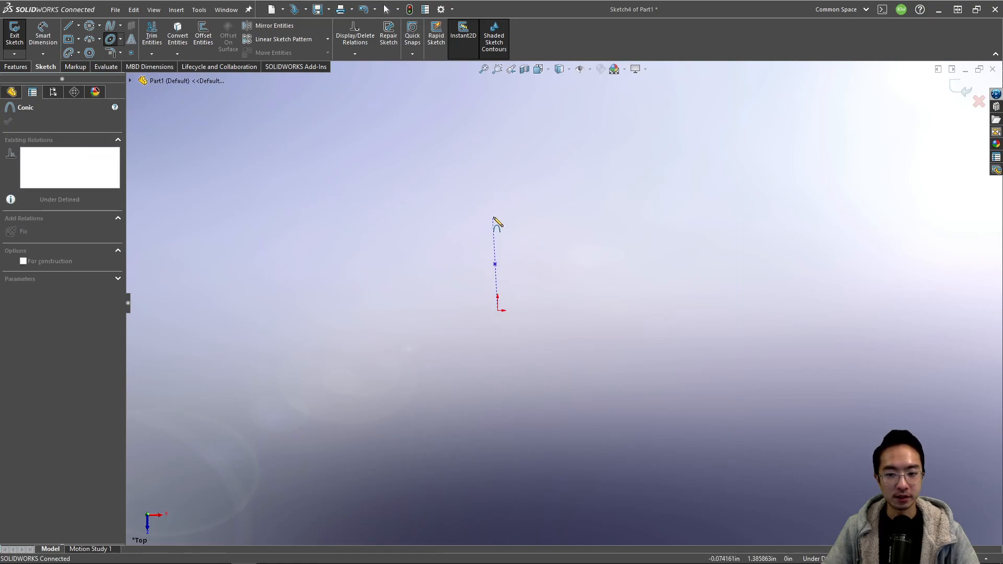
click(542, 252)
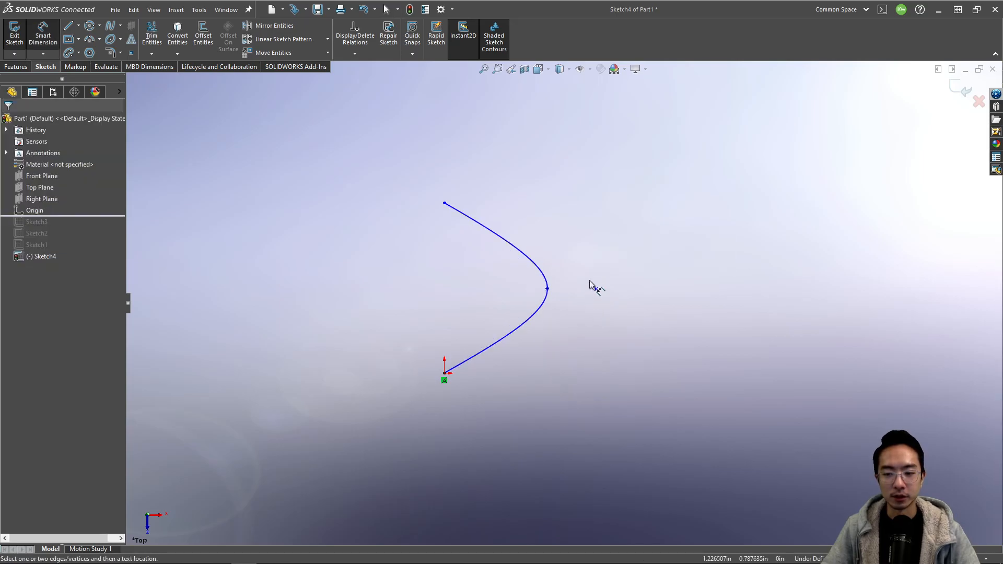
- Add .712 vertical and 1.315 horizontal dimensions from origin to the control point
click(444, 373)
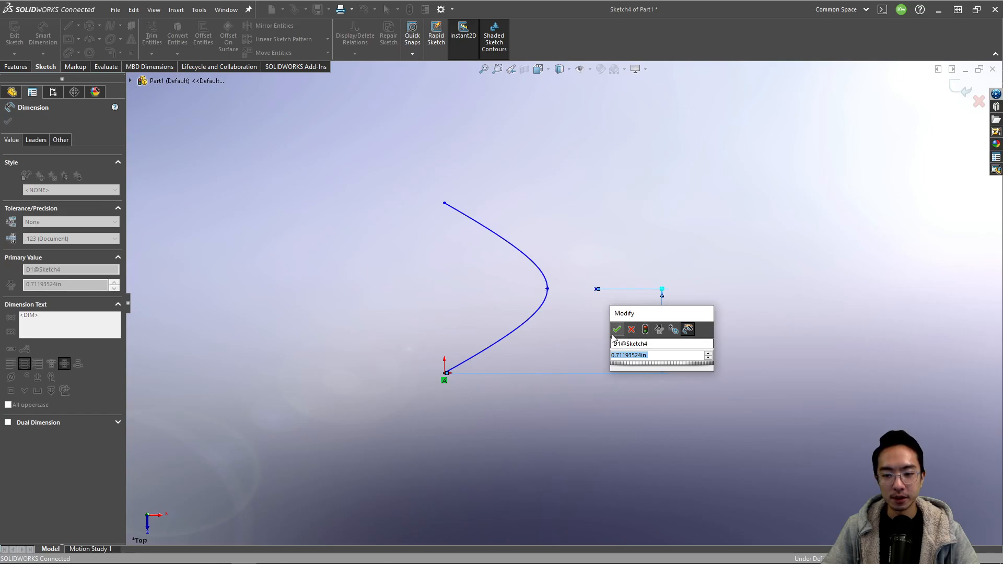
click(617, 329)
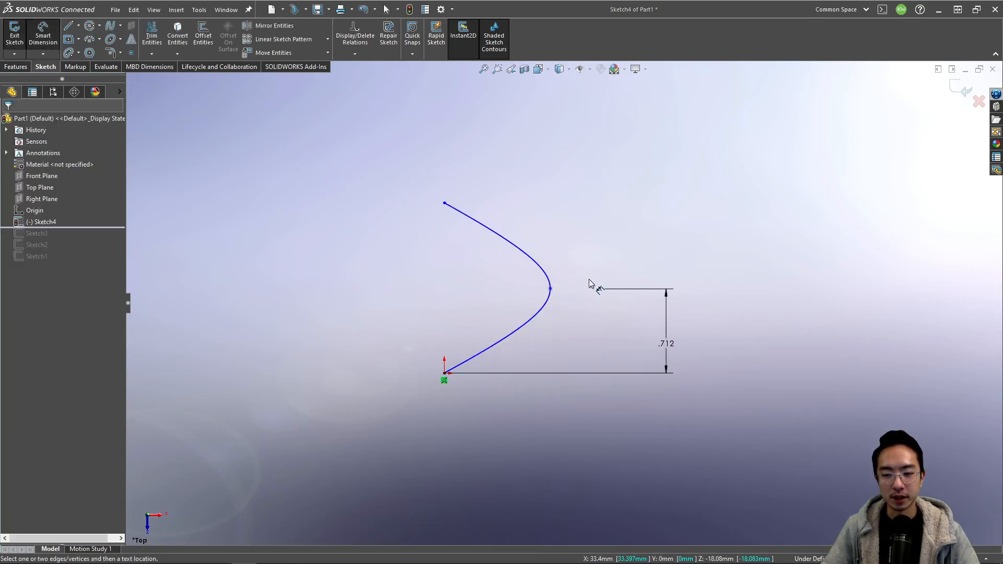
click(445, 373)
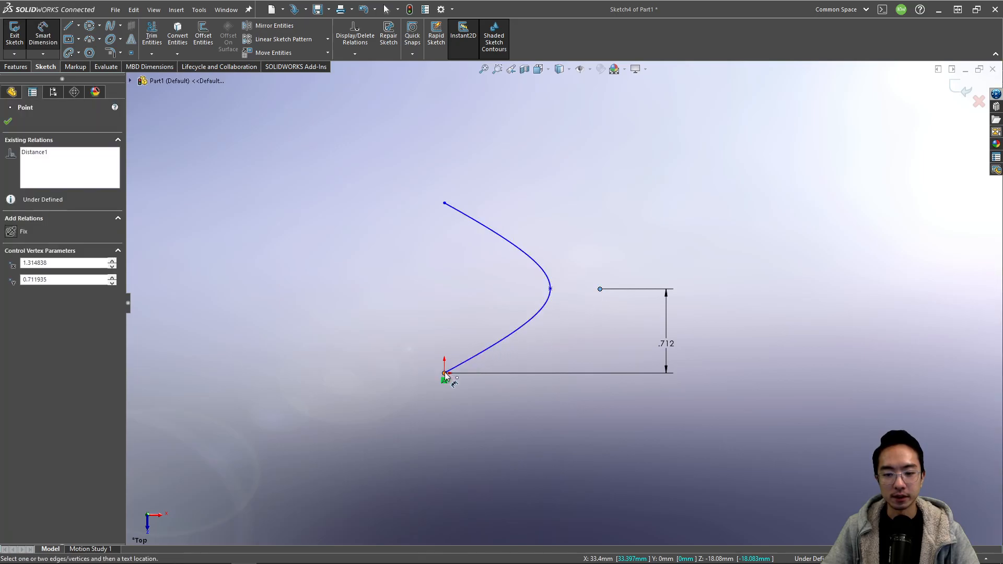
click(451, 374)
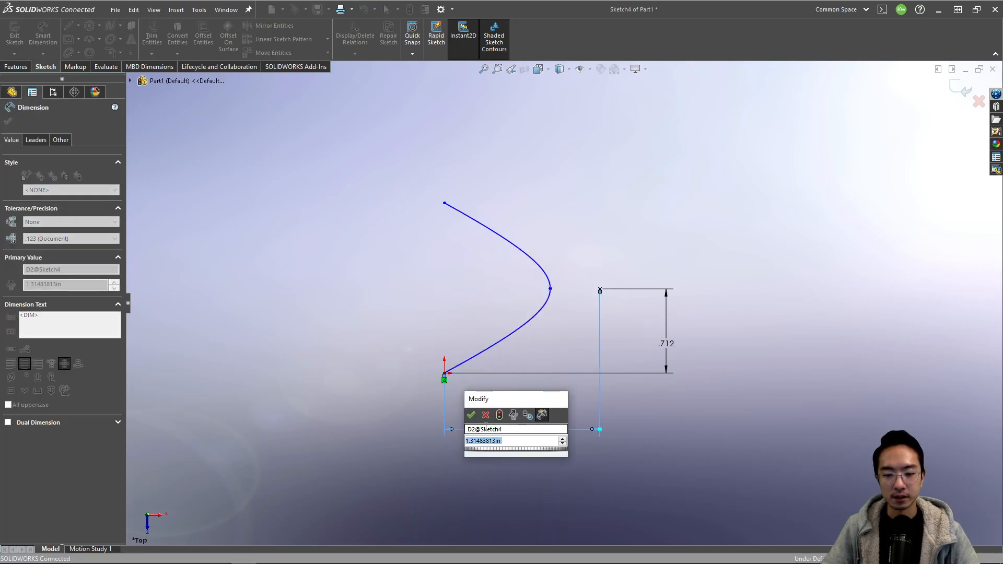
click(471, 414)
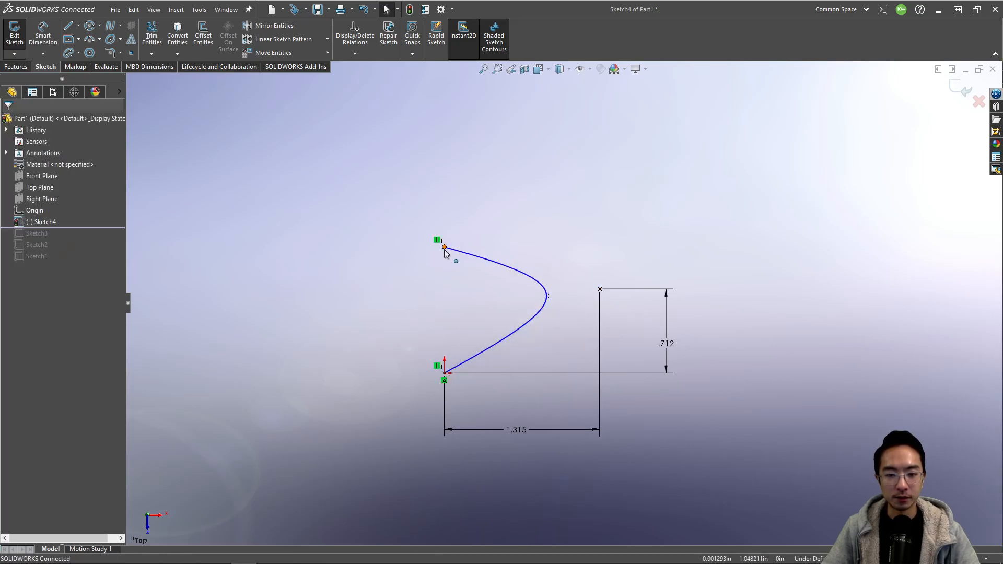
- Dimension the upper endpoint at 1.402 and the shoulder offset at .310
click(444, 247)
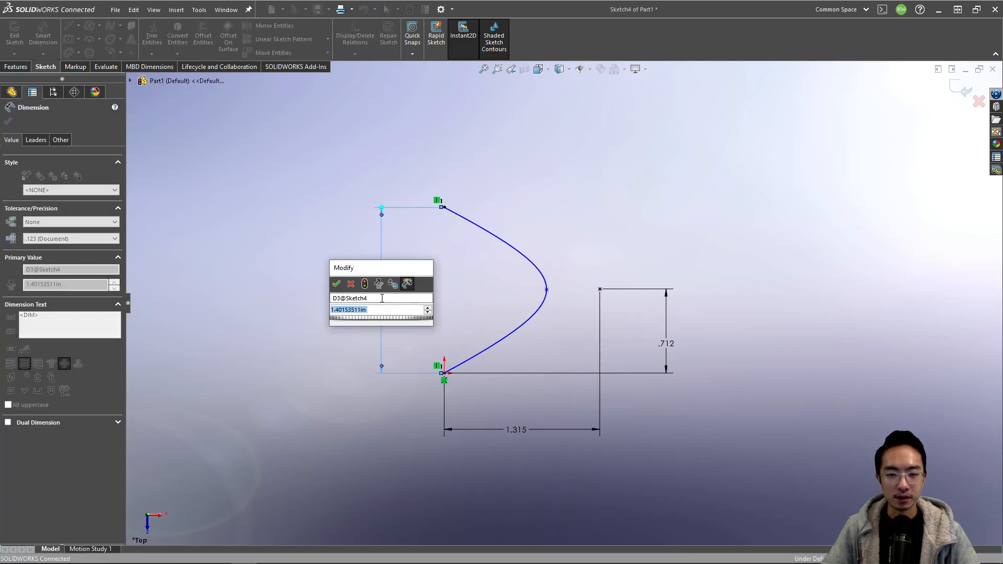
click(337, 283)
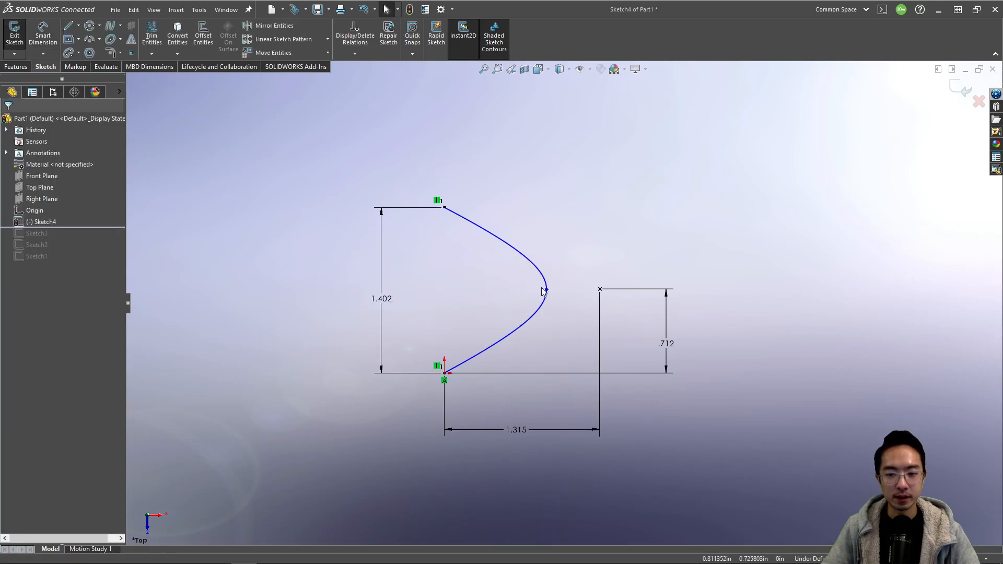
click(545, 291)
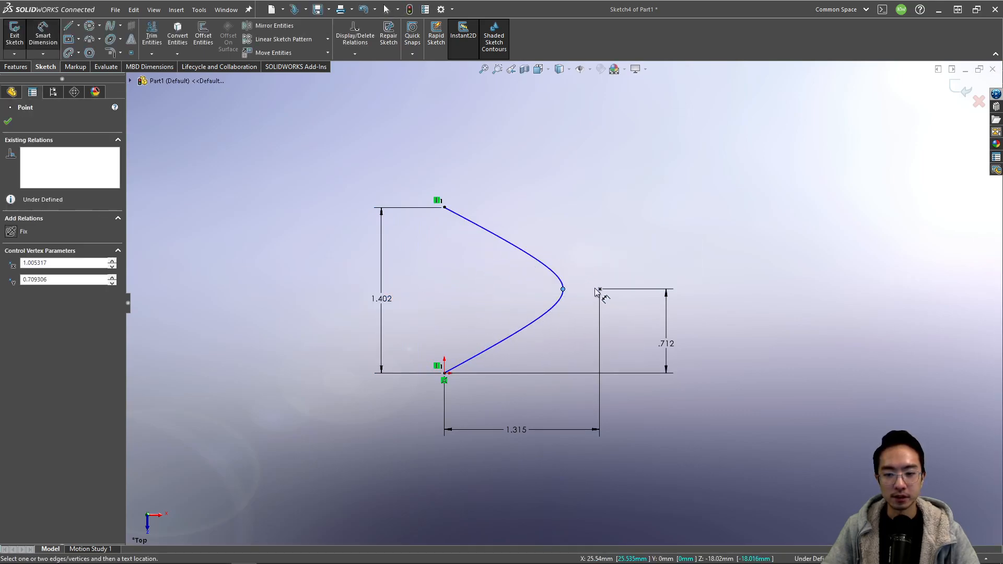
click(599, 288)
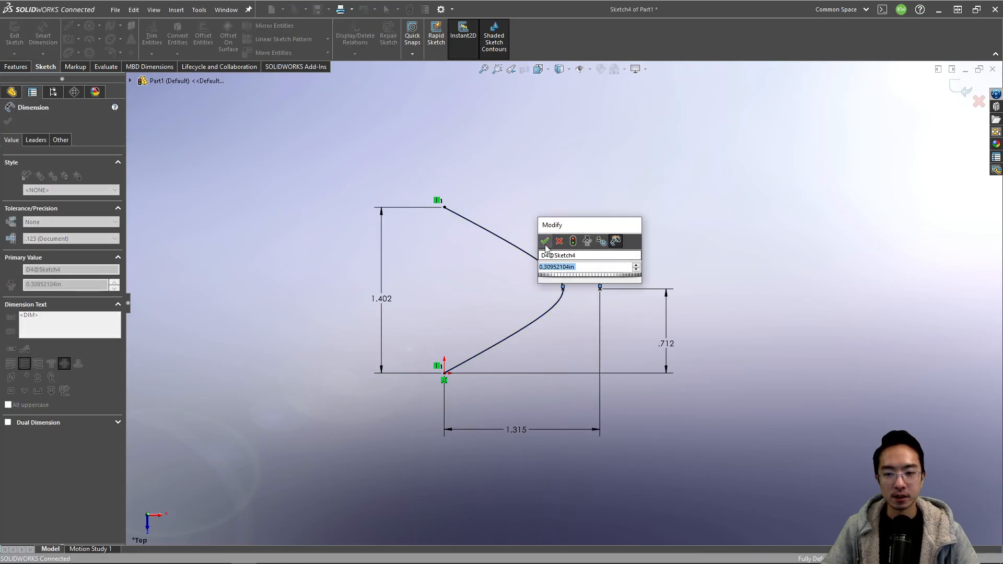
click(545, 242)
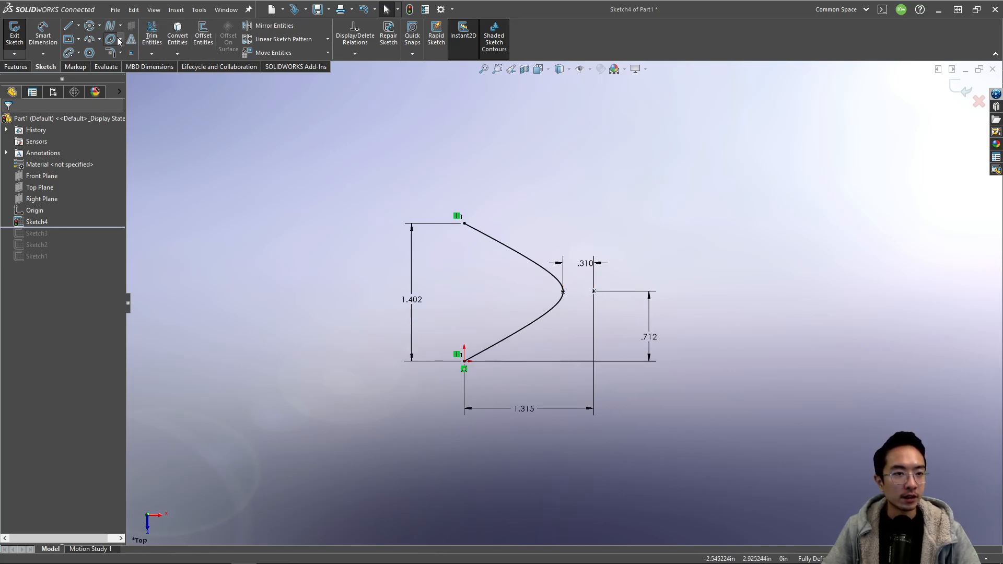
click(120, 40)
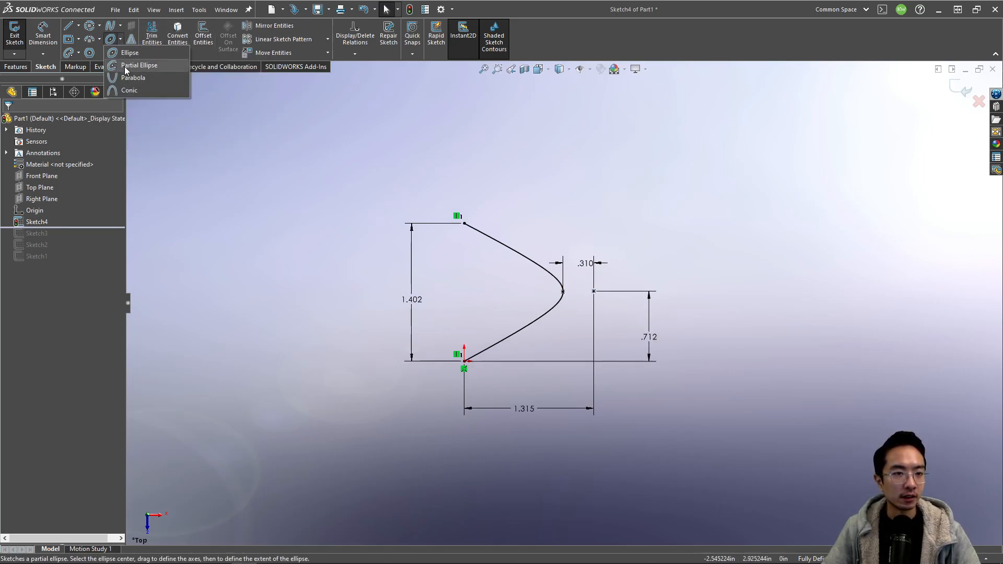
mouse_move(132, 77)
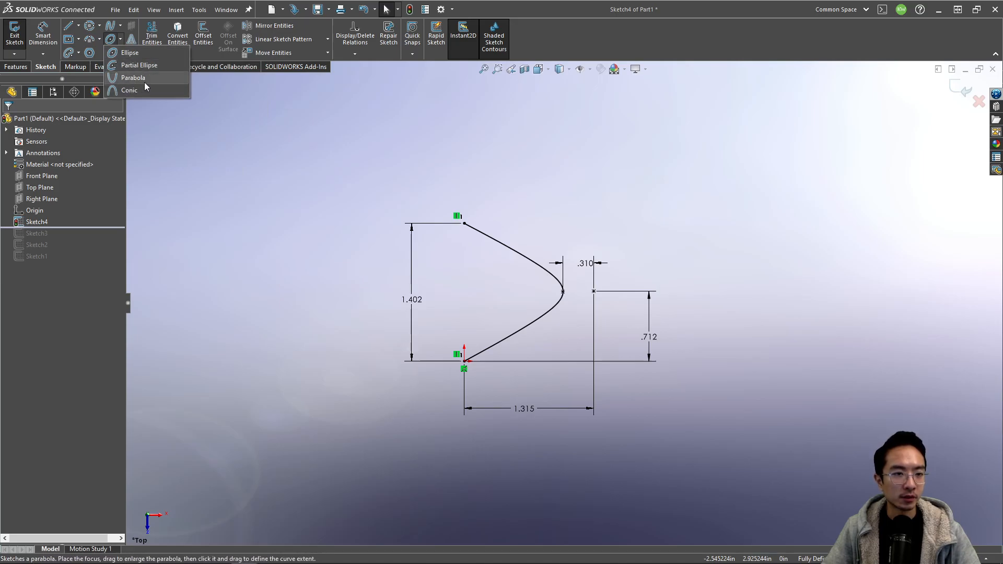
click(243, 146)
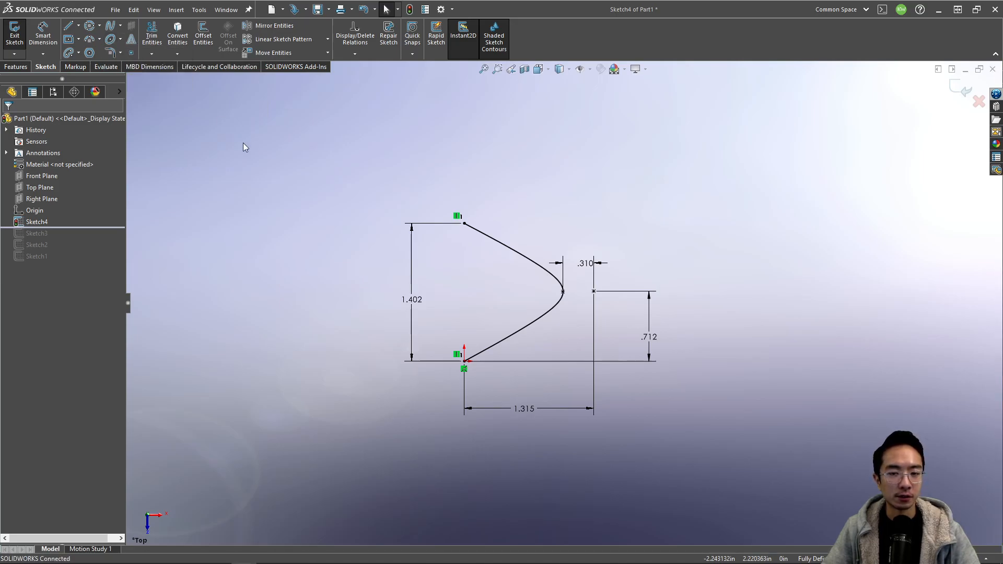